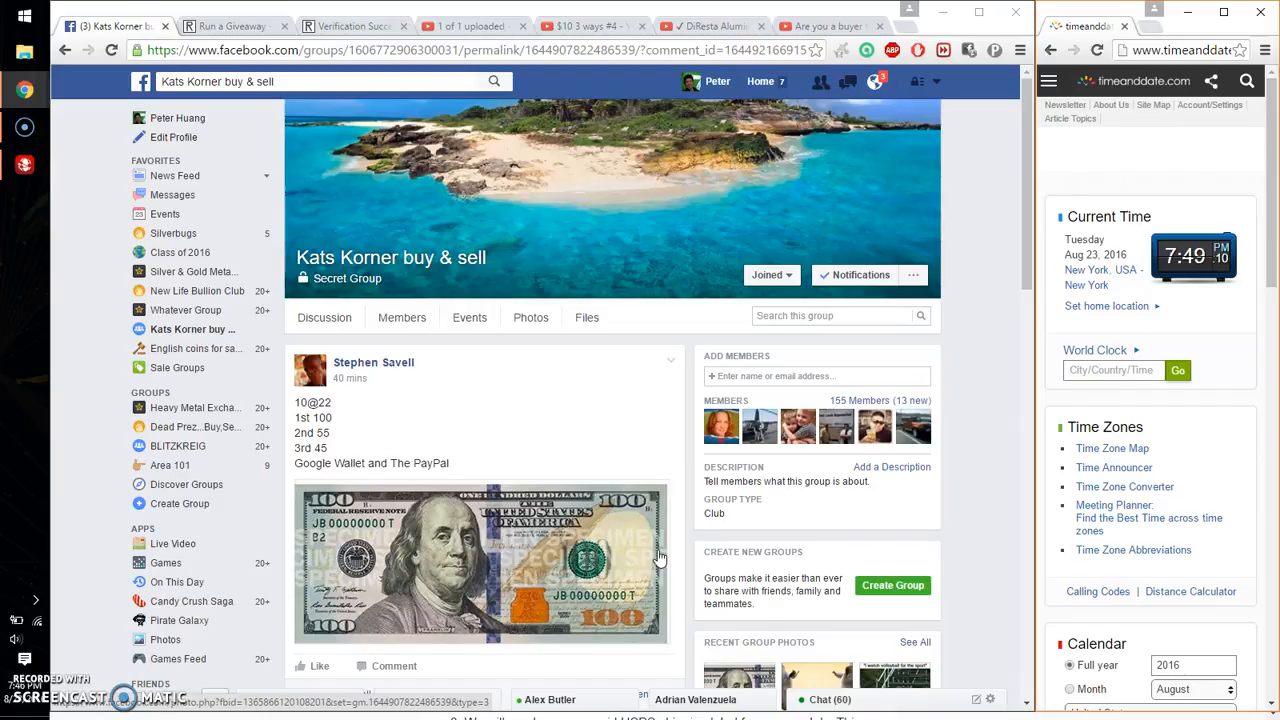
# Scroll through the Kats Korner giveaway thread and post the comment 'live'
pyautogui.scroll(-3)
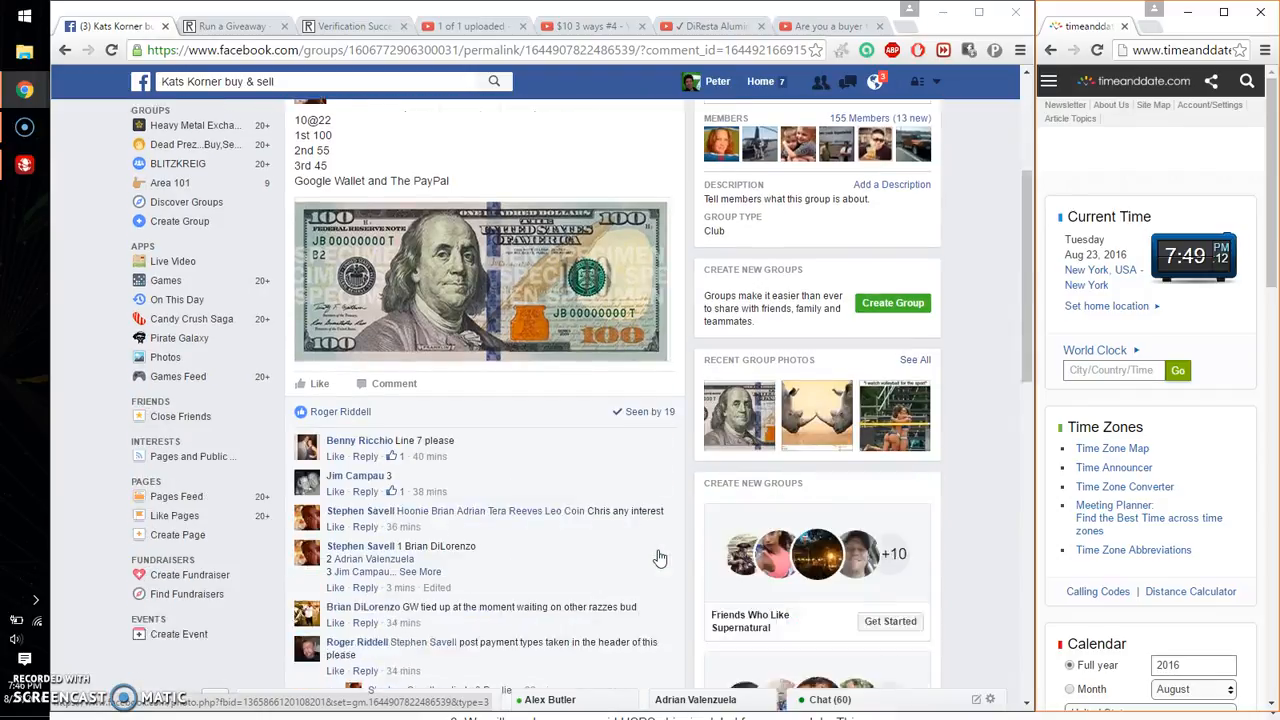
pyautogui.scroll(-3)
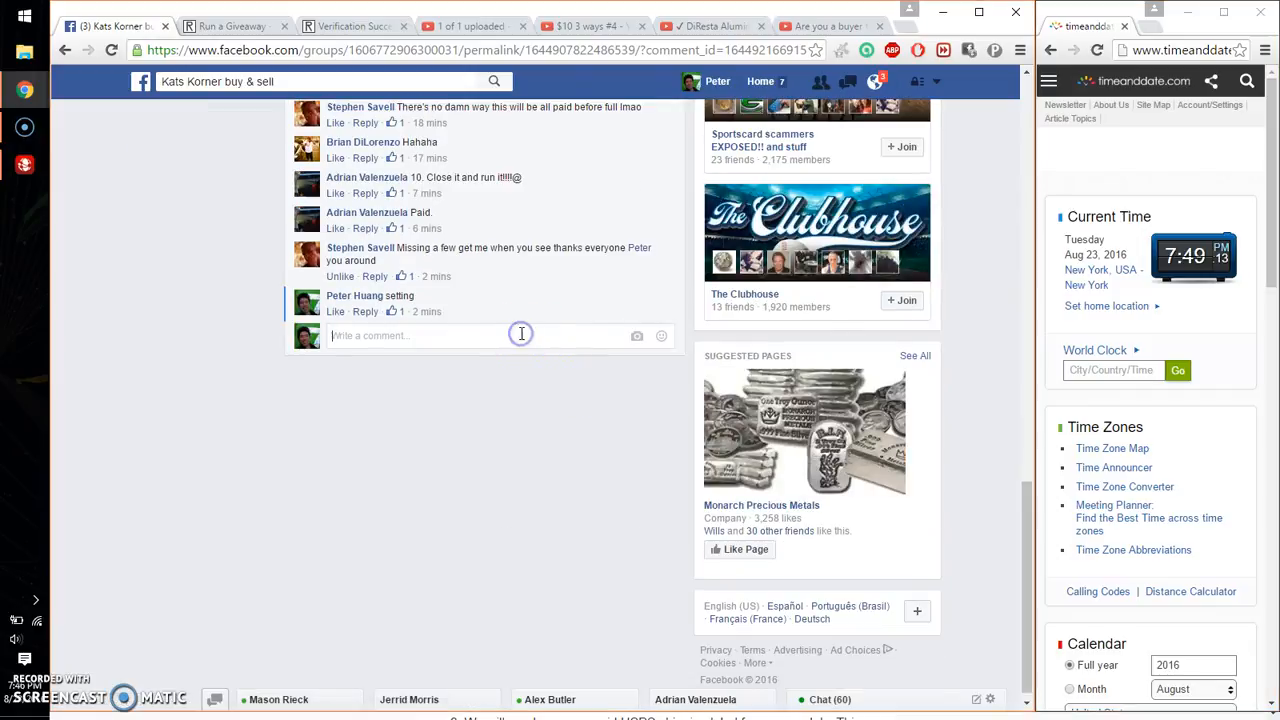
pyautogui.write('live')
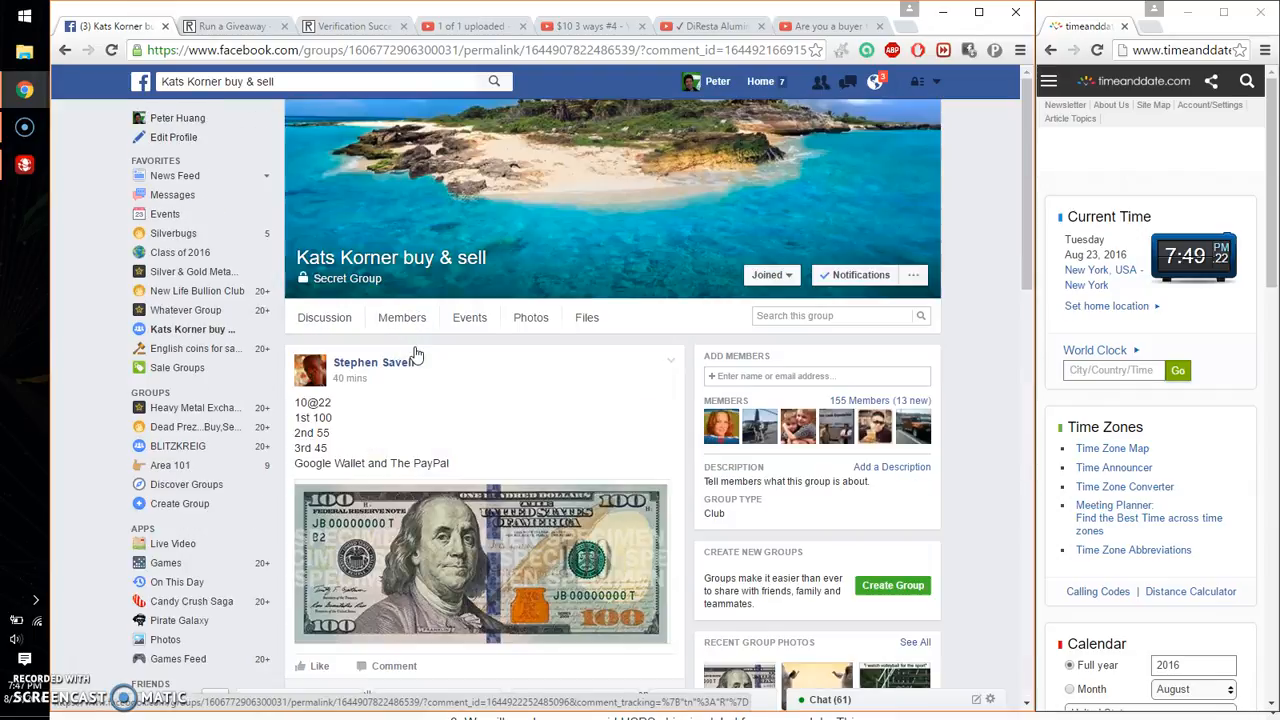
# Scroll to the ten numbered entry lines and switch to the Random.org Run a Giveaway tab
pyautogui.scroll(-3)
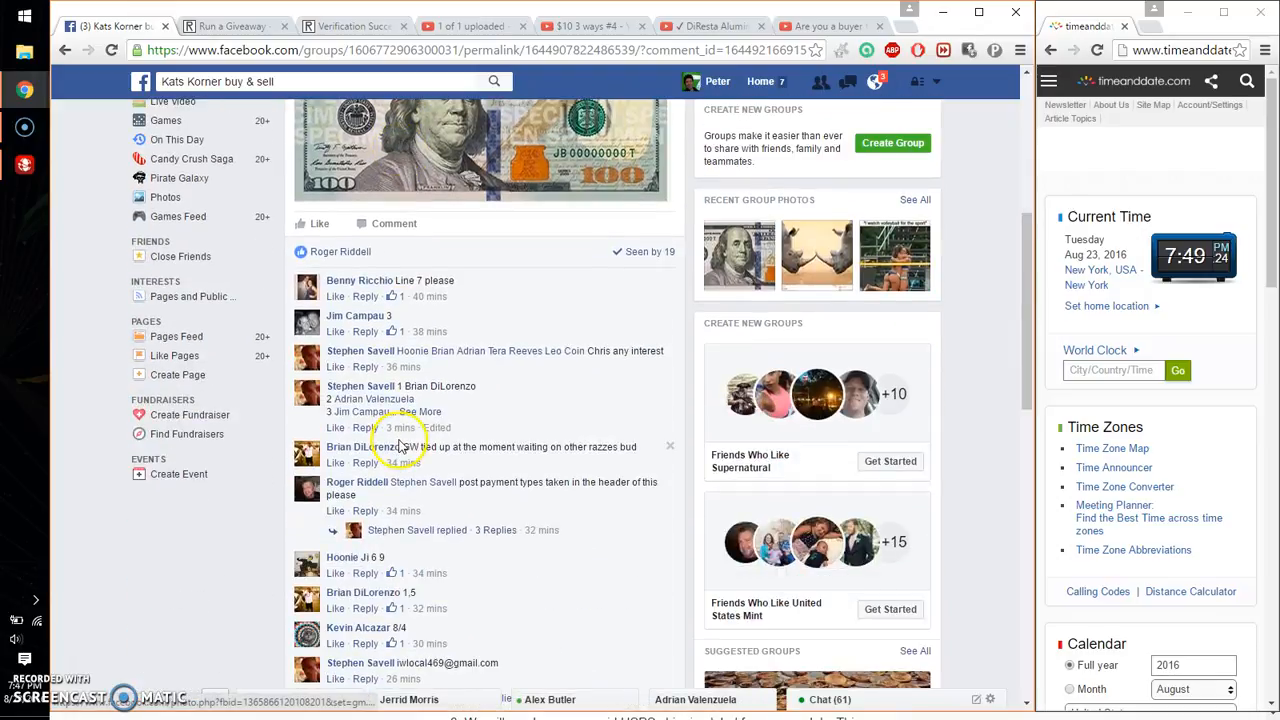
pyautogui.scroll(-3)
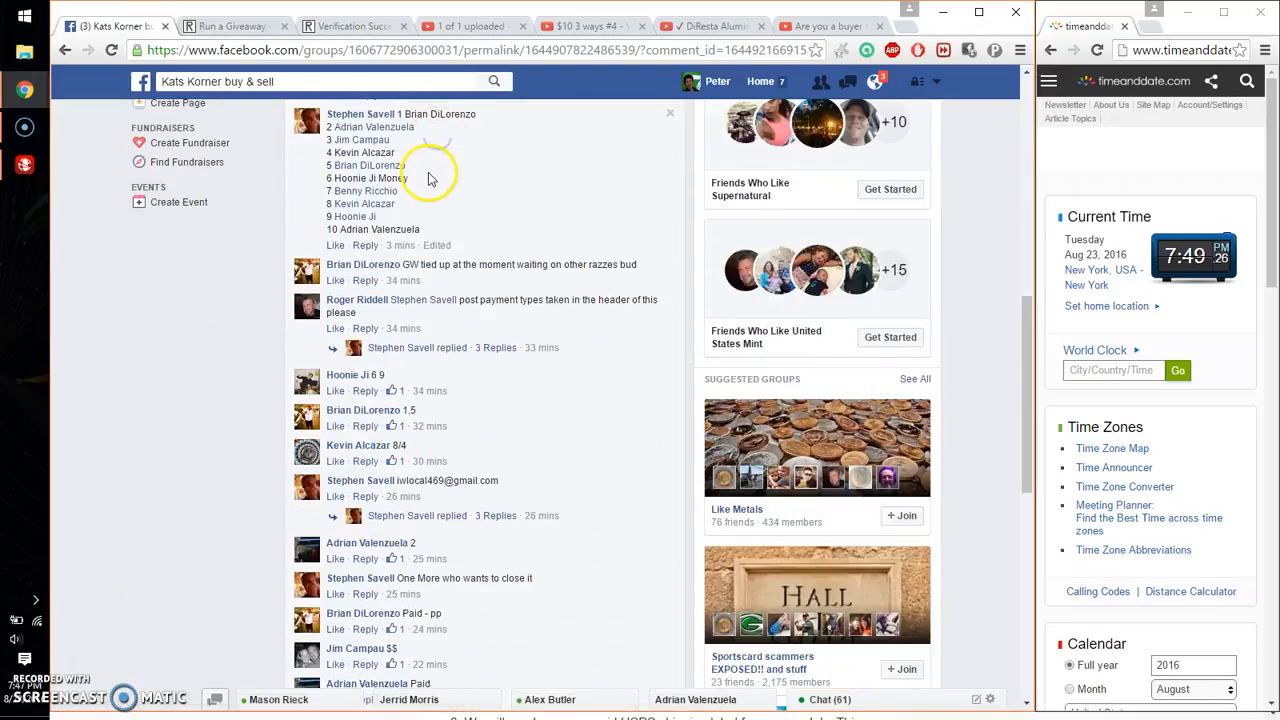
pyautogui.scroll(-3)
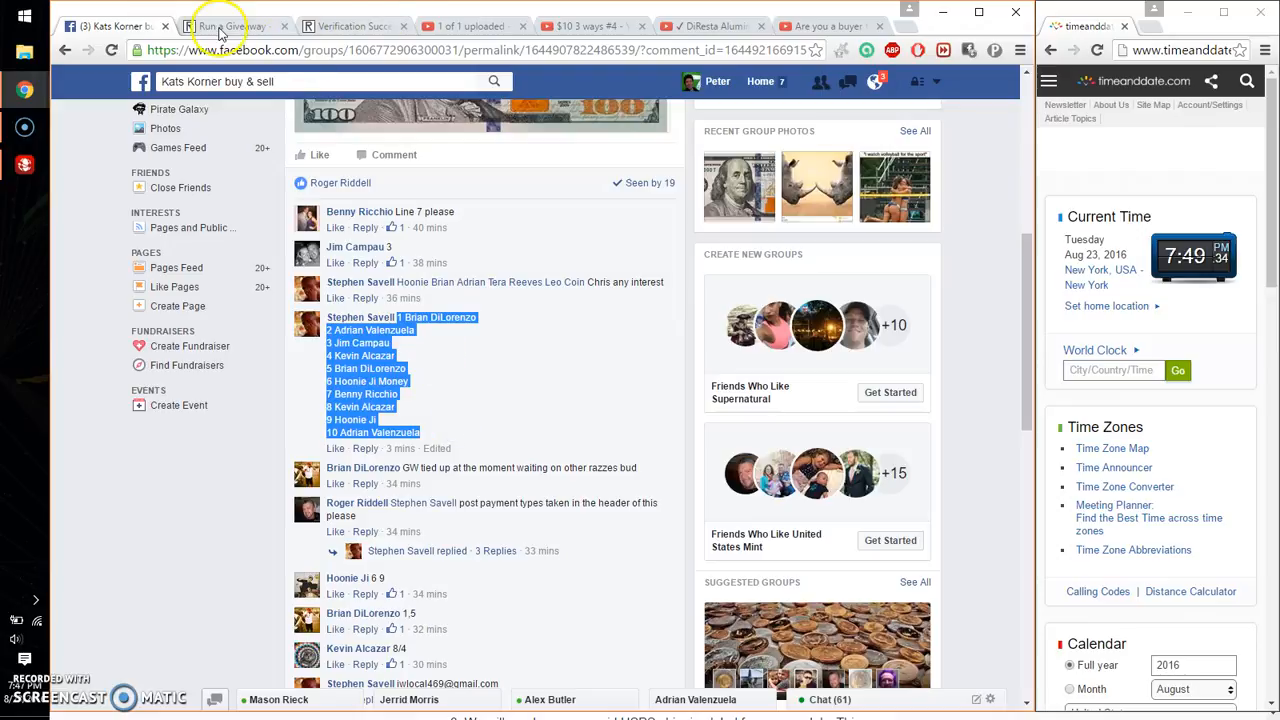
pyautogui.click(230, 25)
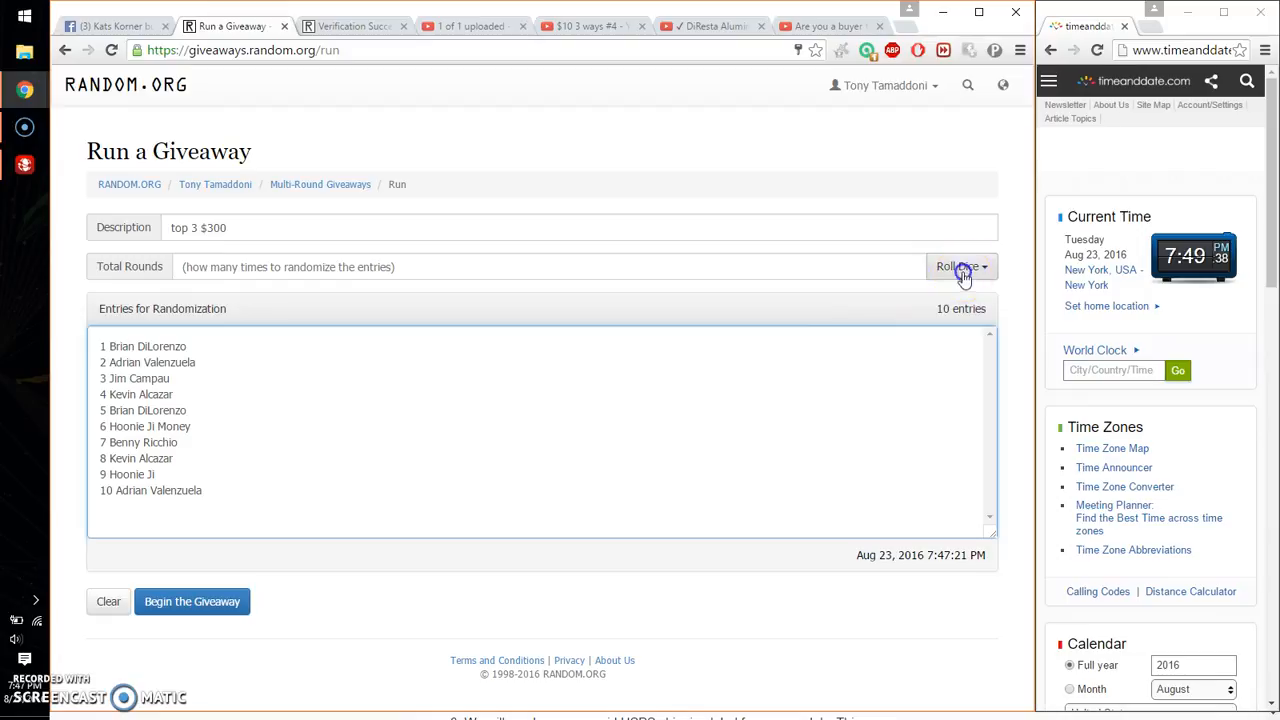
# Set Total Rounds to 8, confirm beginning the 'top 3 $300' giveaway, and run the first round
pyautogui.click(957, 266)
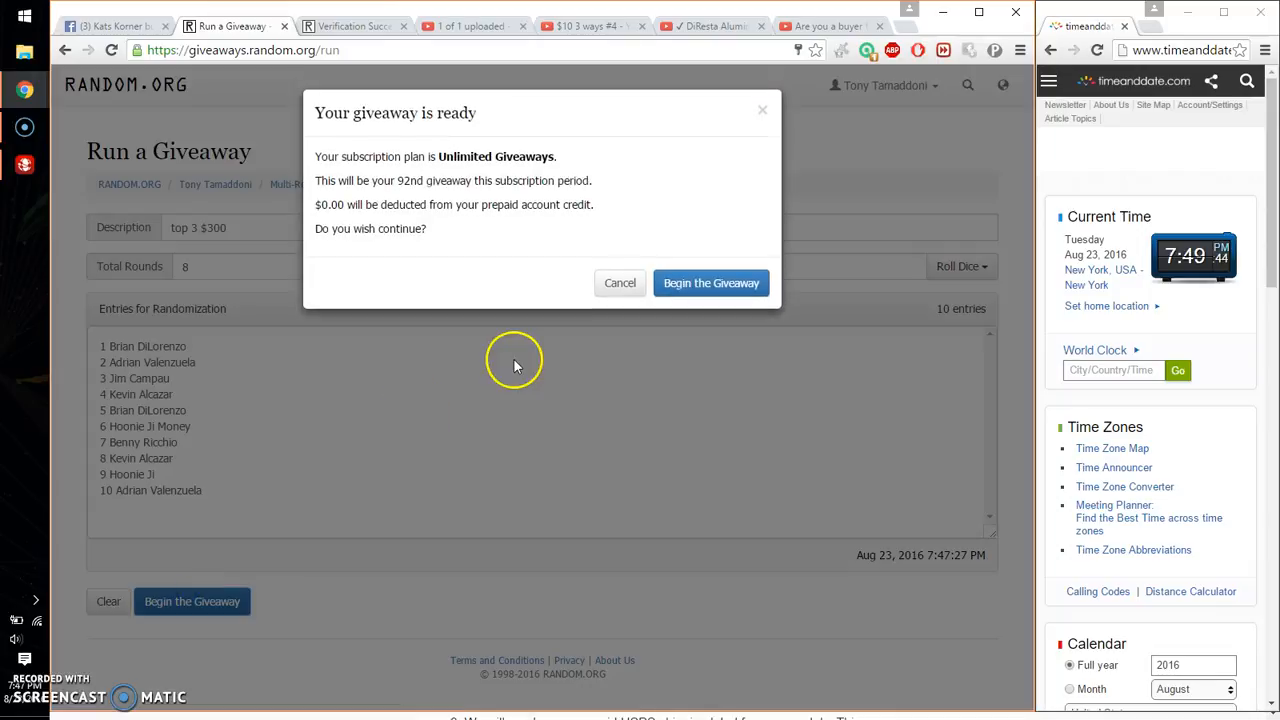
pyautogui.click(711, 283)
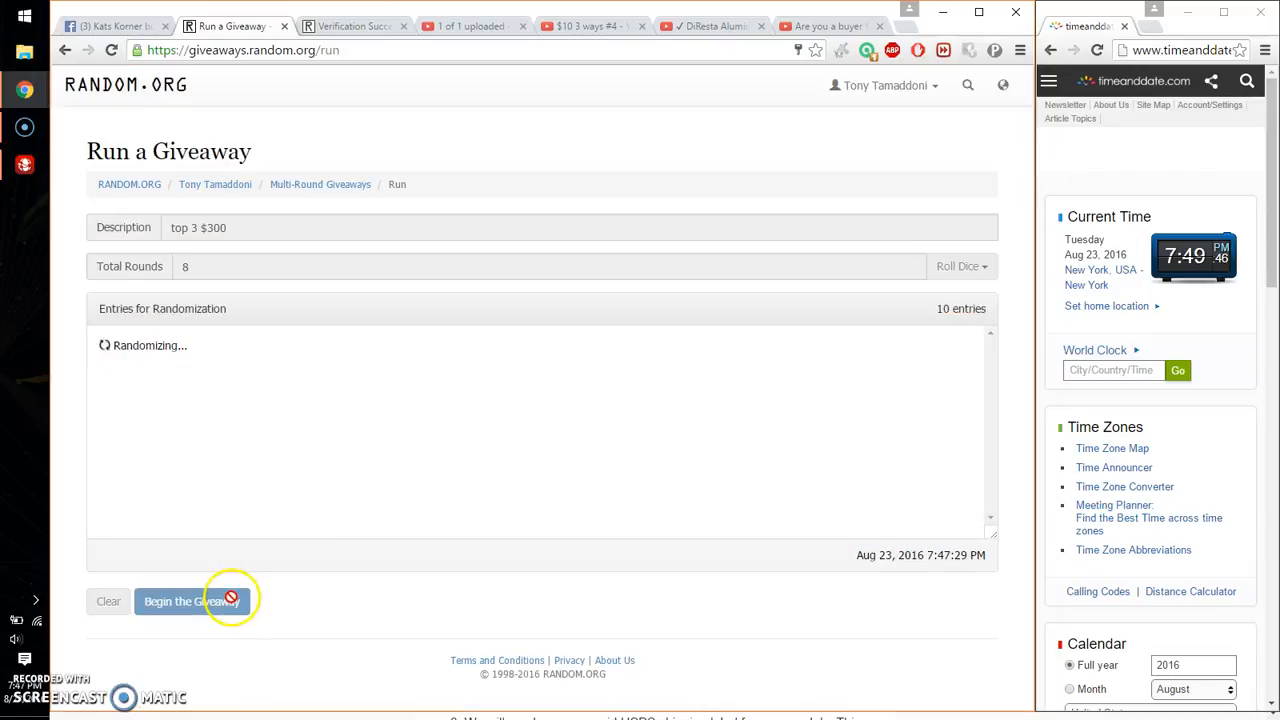
pyautogui.click(190, 601)
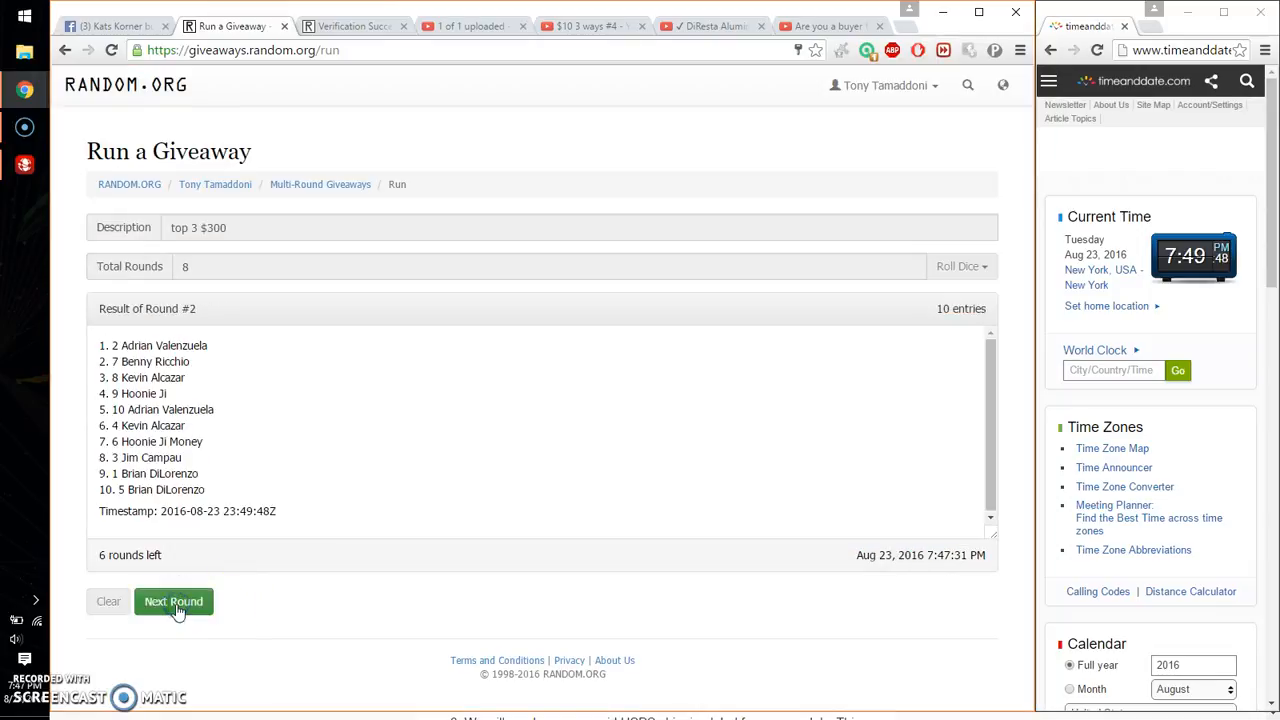
# Advance the giveaway through further rounds until round 7 is shown
pyautogui.click(173, 601)
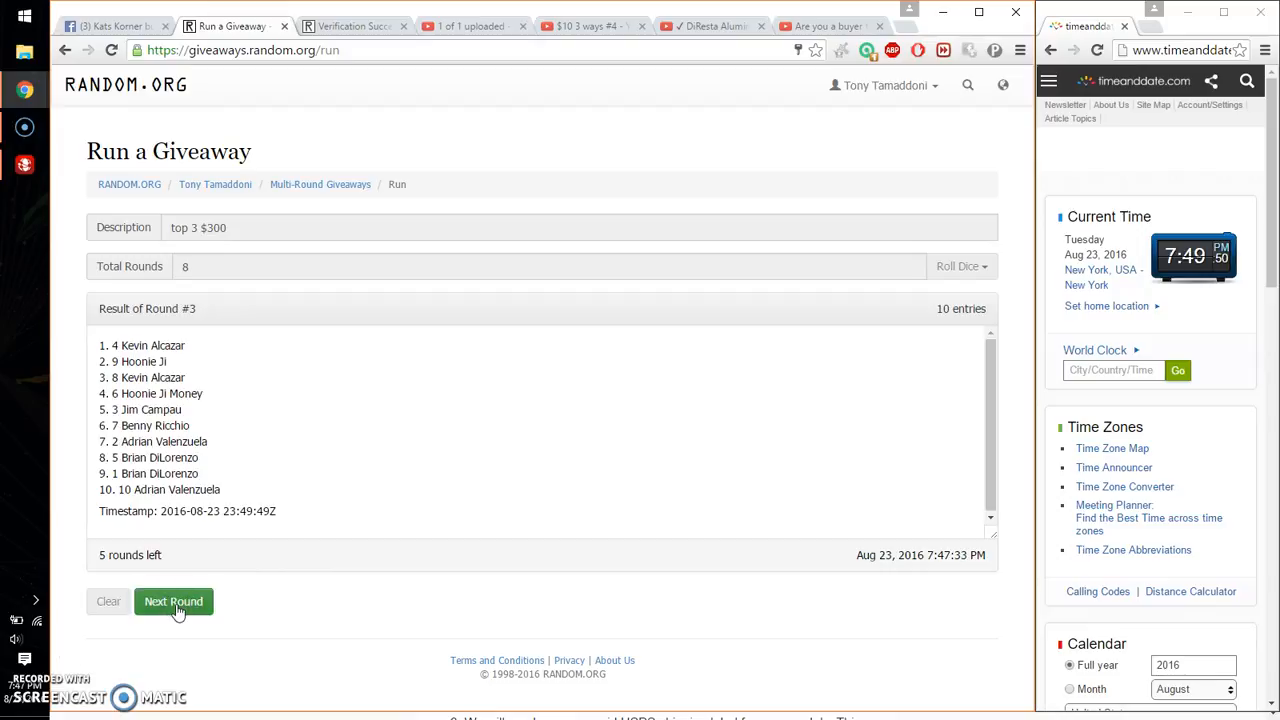
pyautogui.click(173, 601)
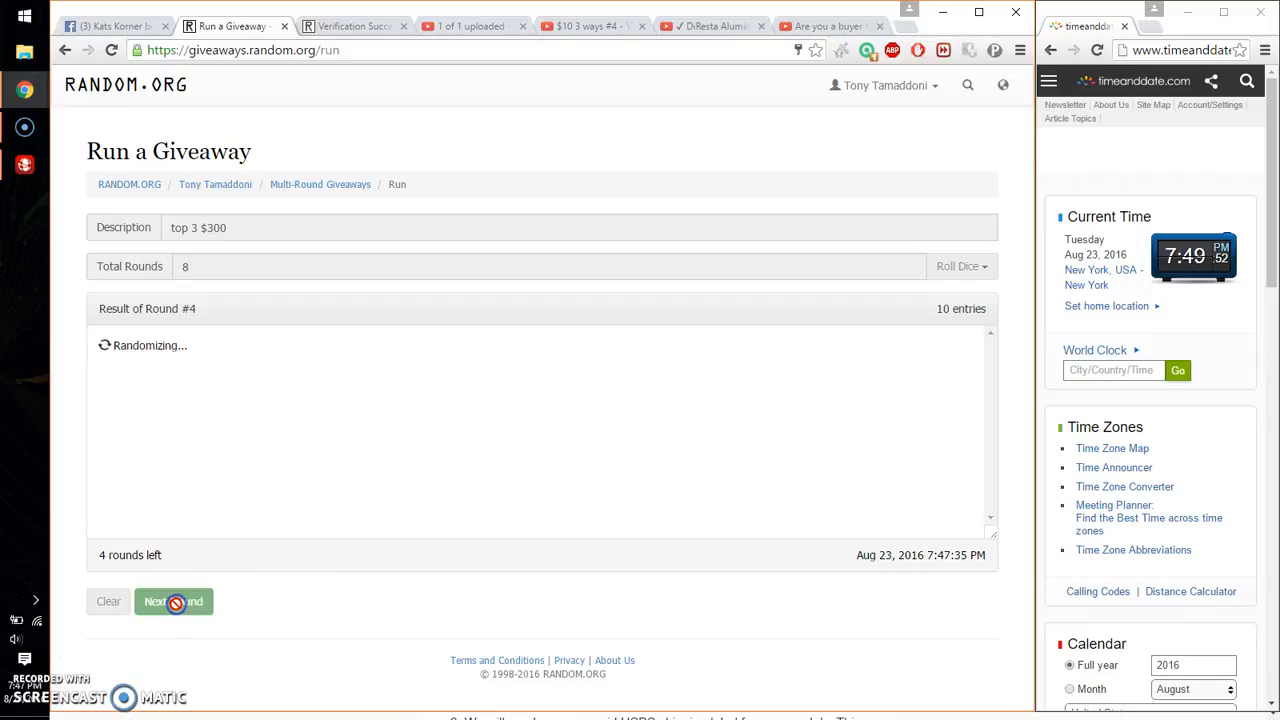
pyautogui.click(173, 601)
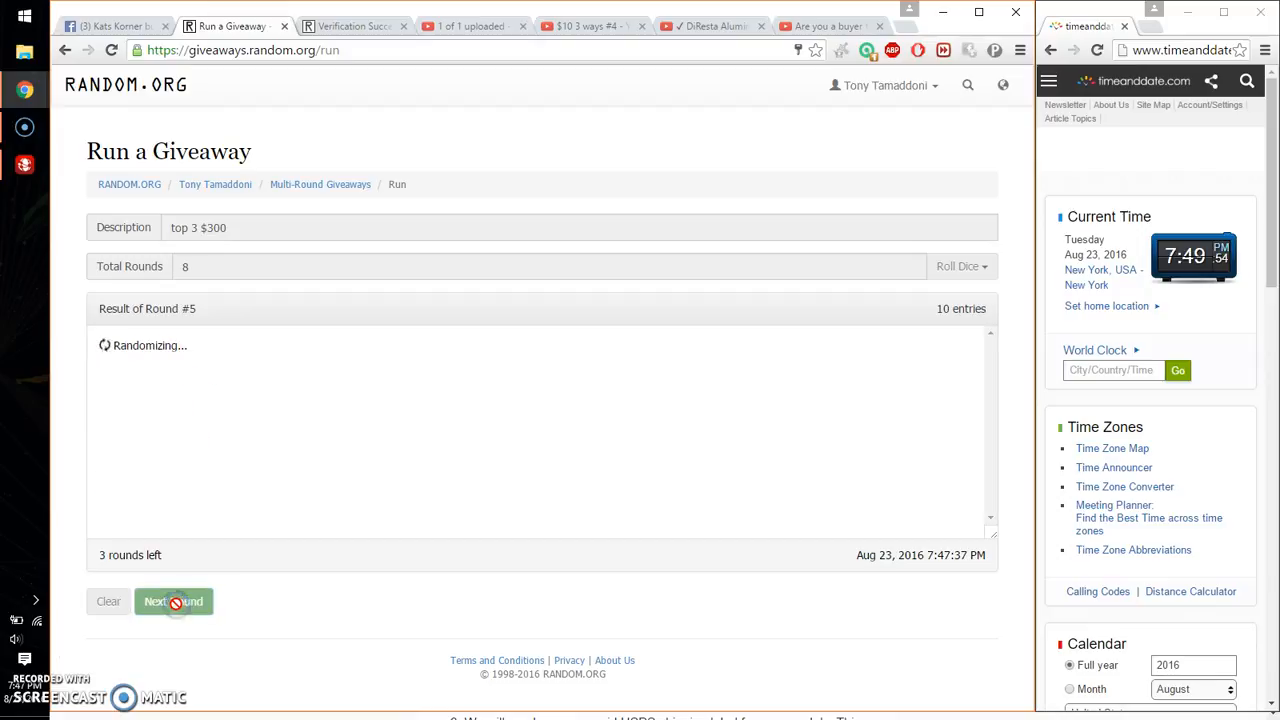
pyautogui.click(173, 601)
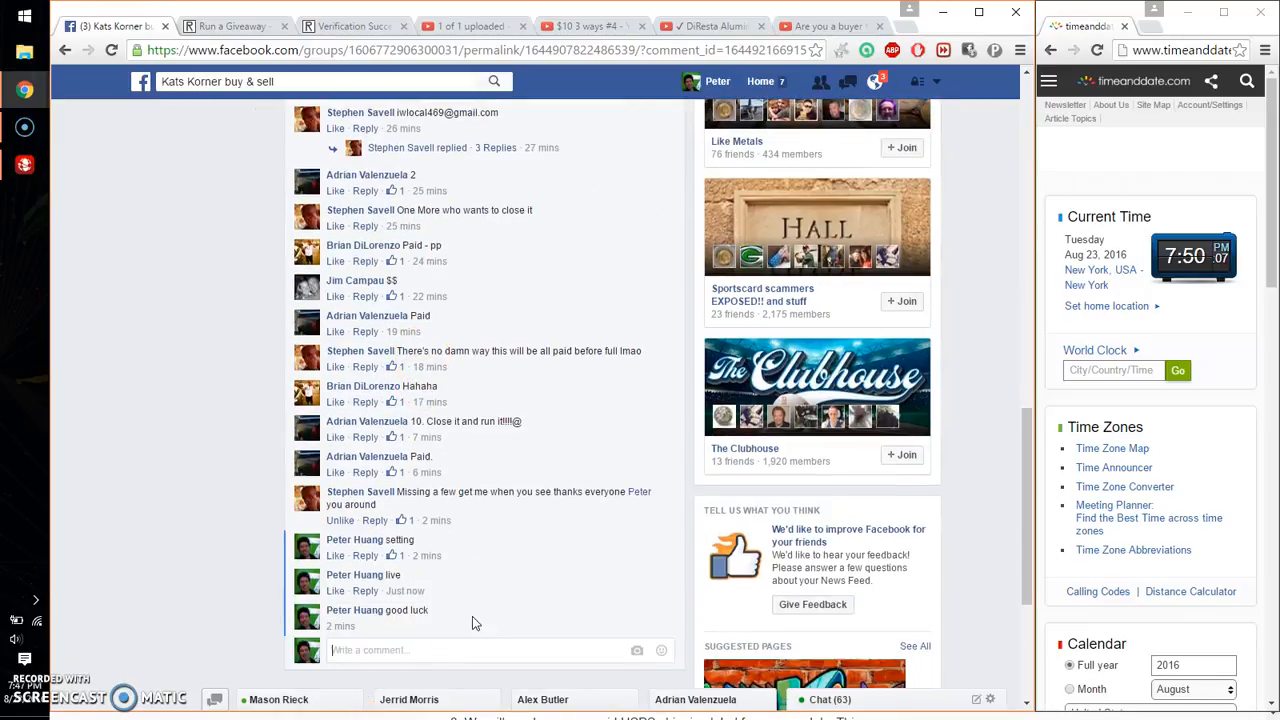
pyautogui.click(230, 26)
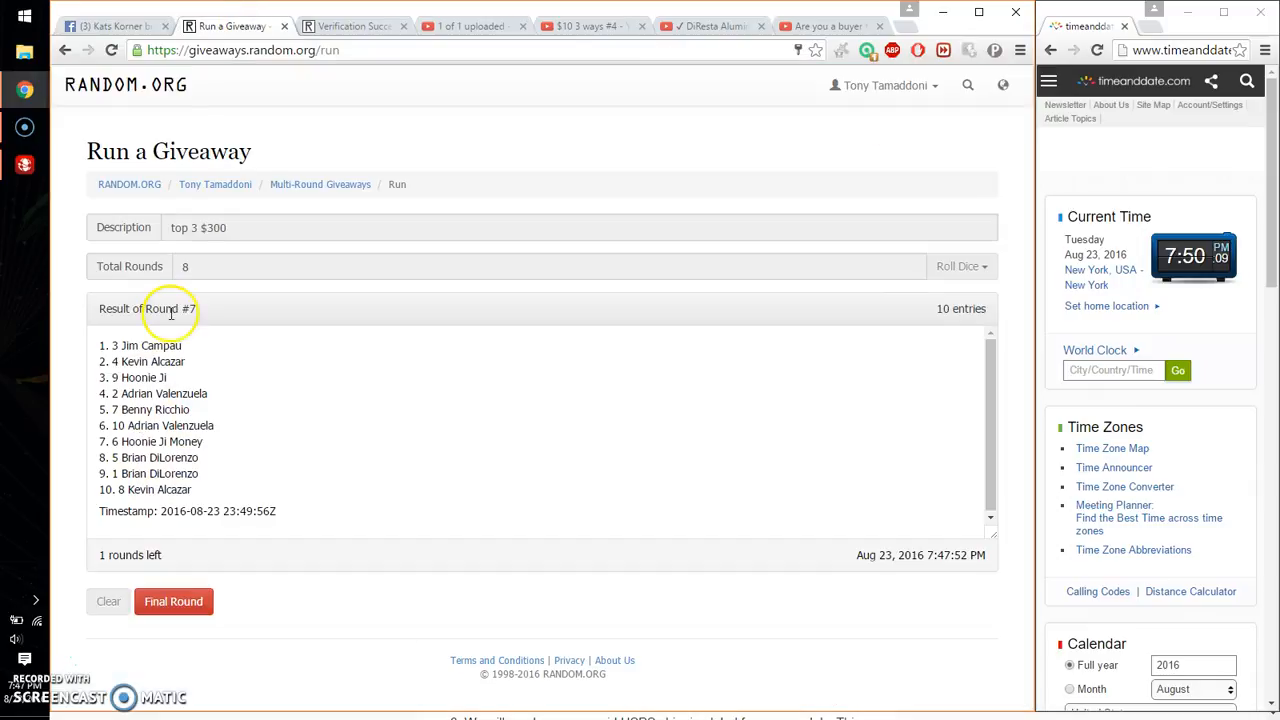
# Run the final round 8, highlight the top three winners, and return to the Facebook thread
pyautogui.click(173, 601)
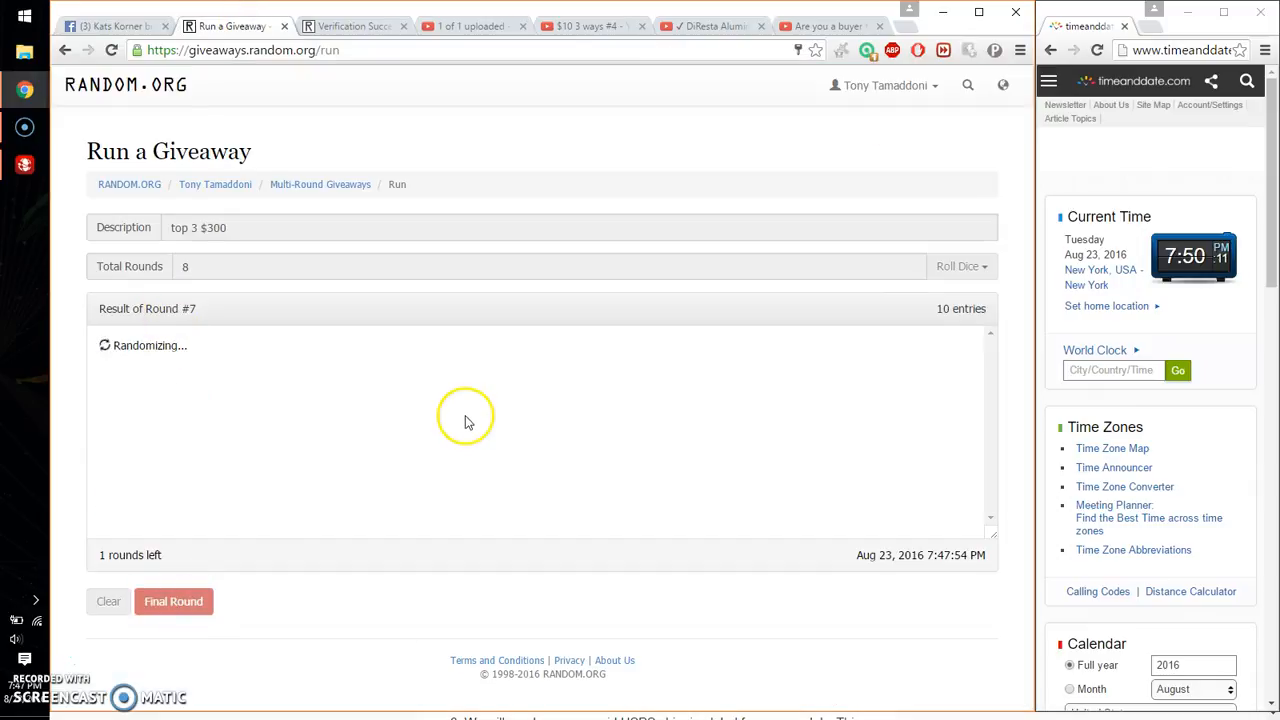
pyautogui.click(173, 601)
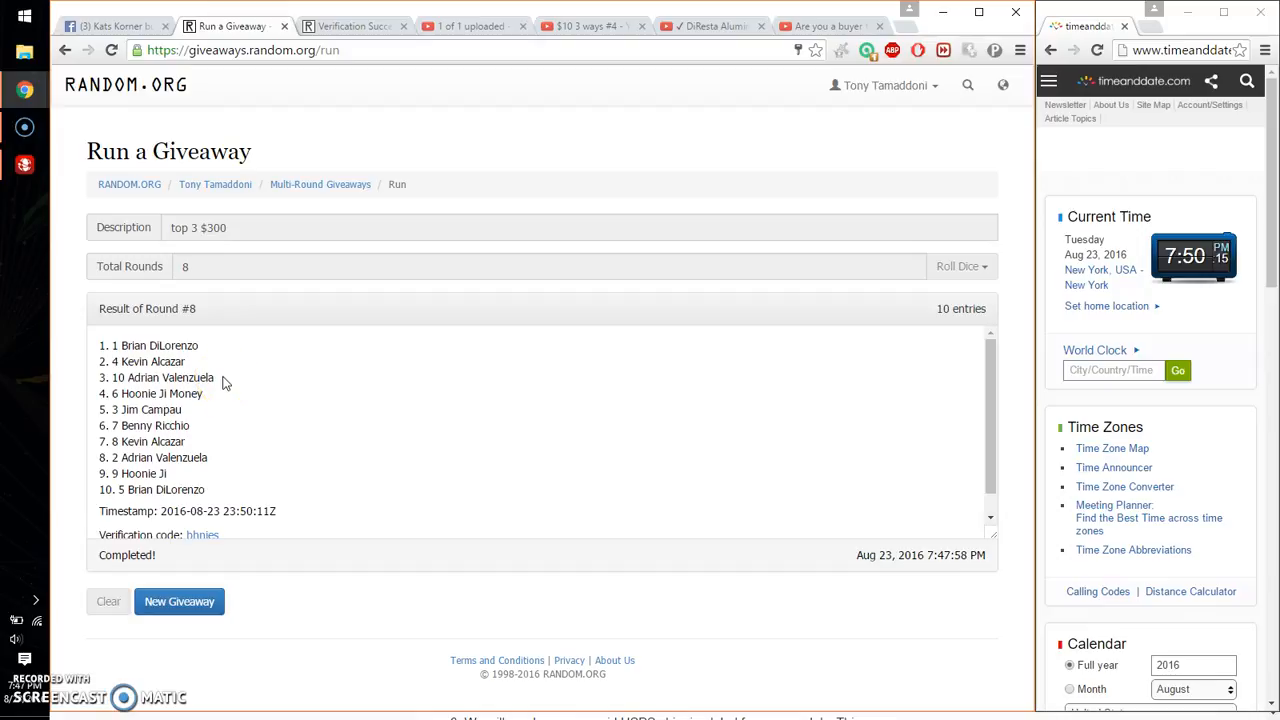
pyautogui.moveTo(108, 345); pyautogui.dragTo(212, 377)
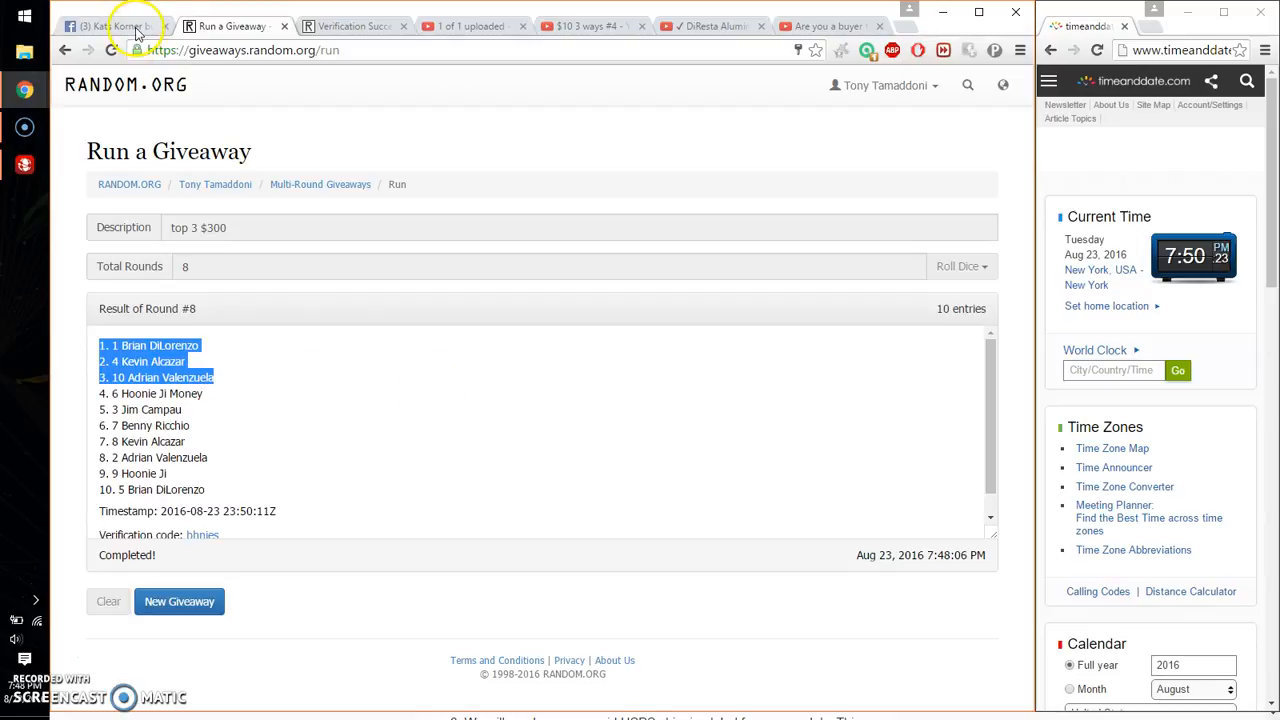
pyautogui.click(110, 26)
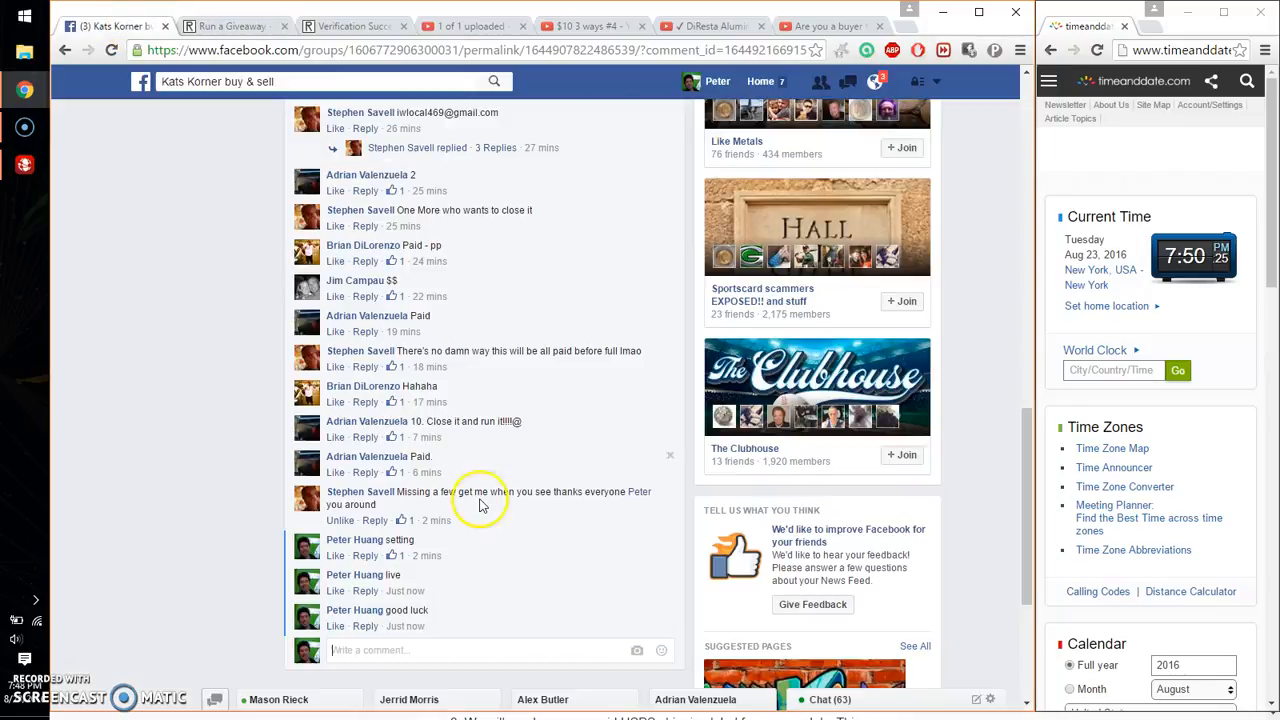